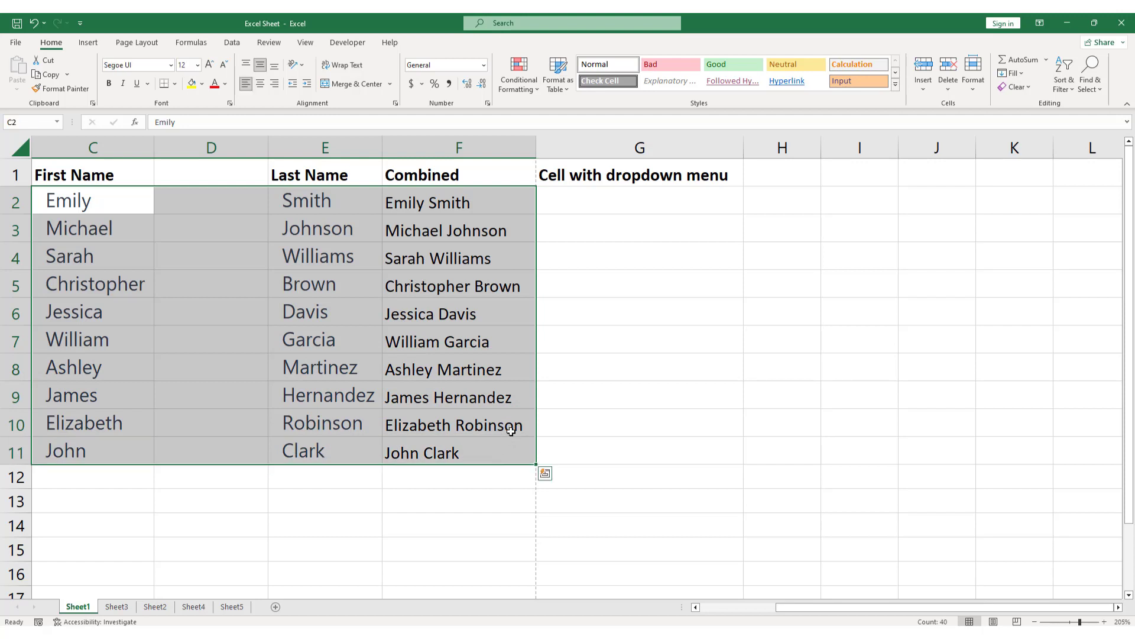
# Step: Show the Page Layout ribbon with its page setup and print area options
pyautogui.click(136, 43)
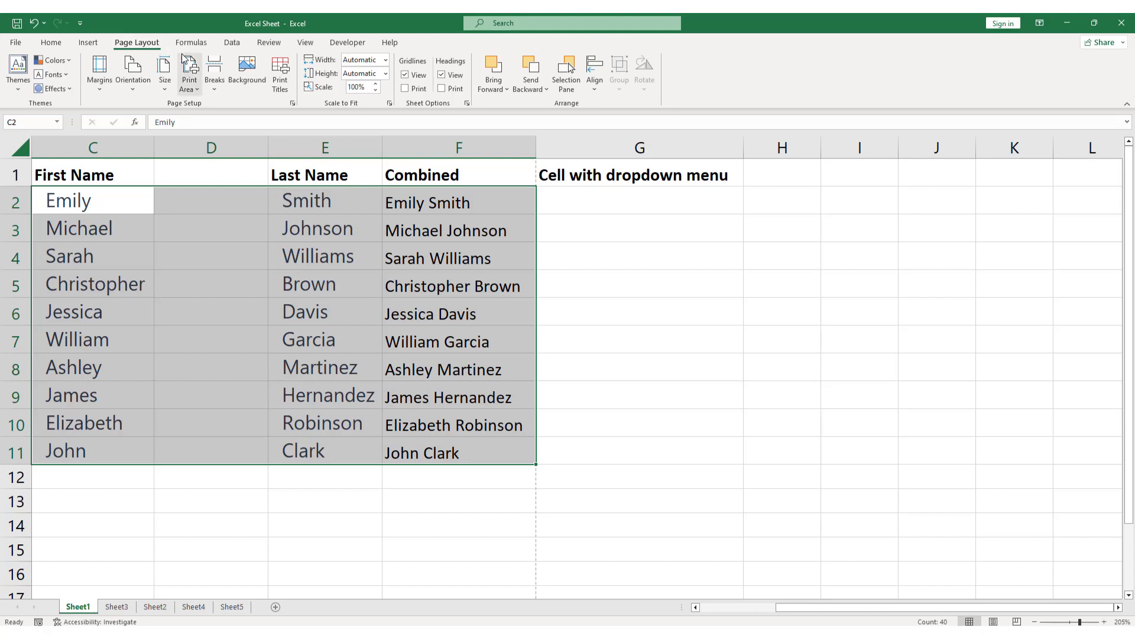
pyautogui.click(189, 70)
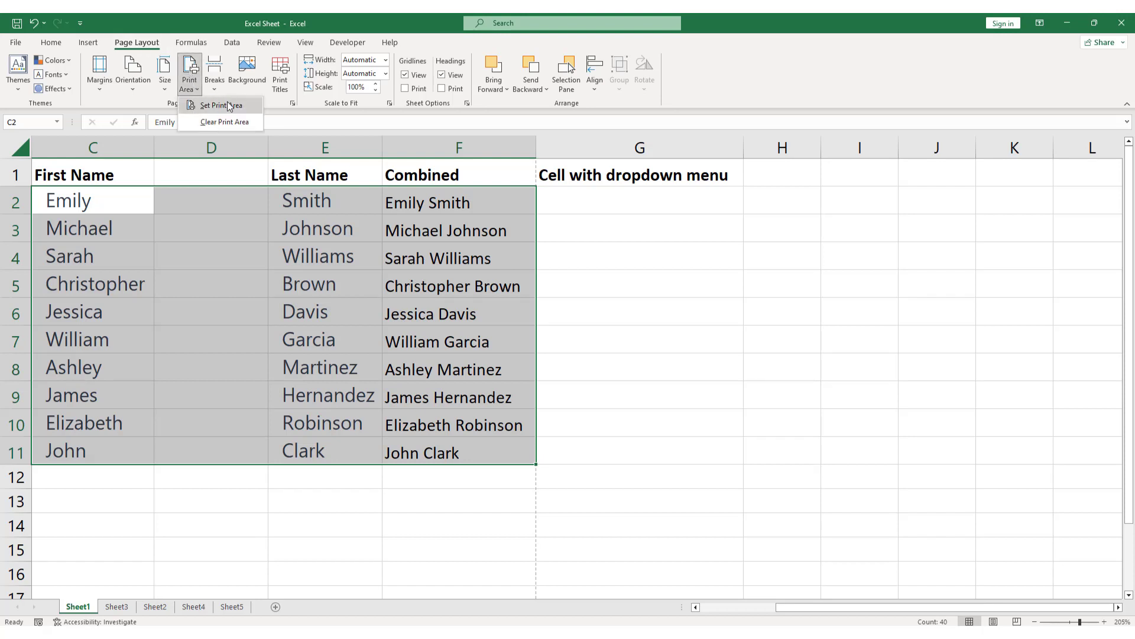
pyautogui.click(216, 105)
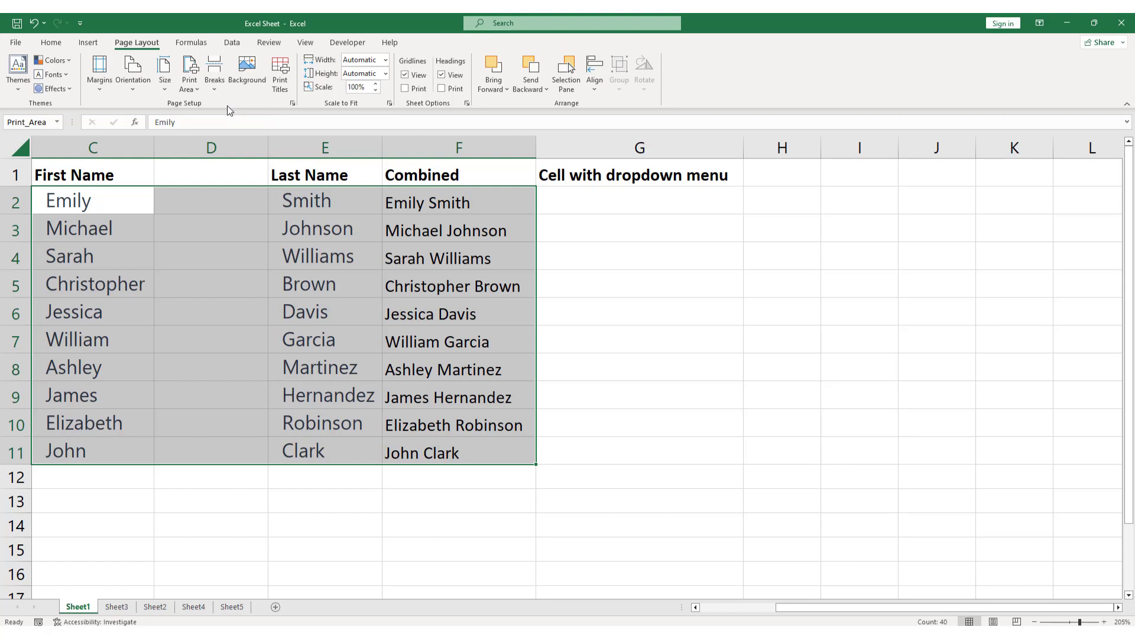
pyautogui.moveTo(253, 113)
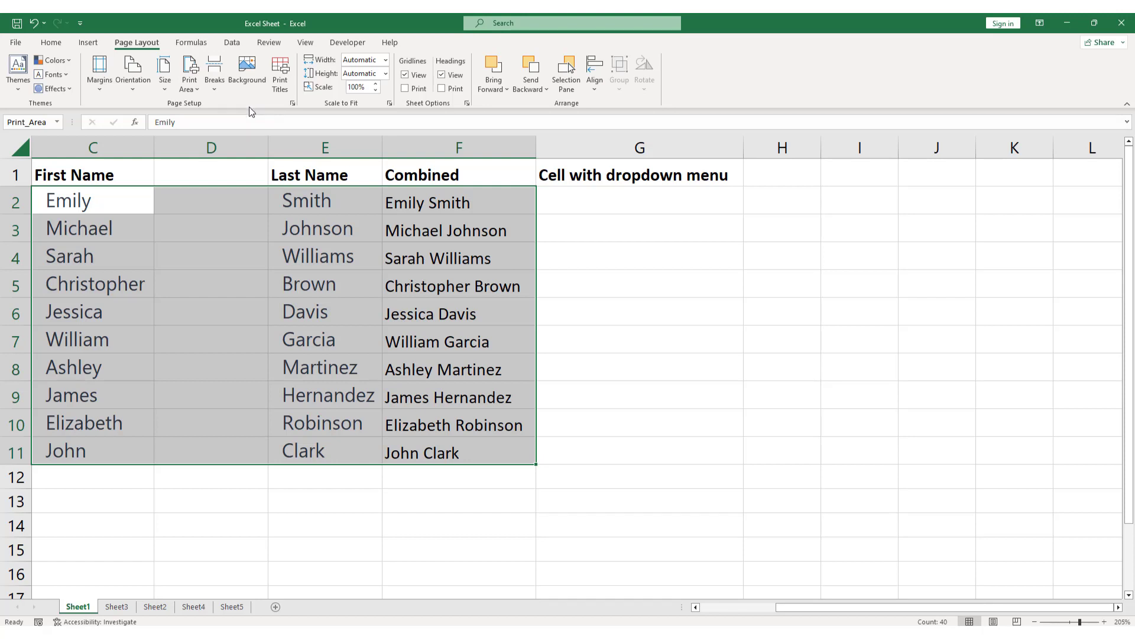
pyautogui.click(189, 72)
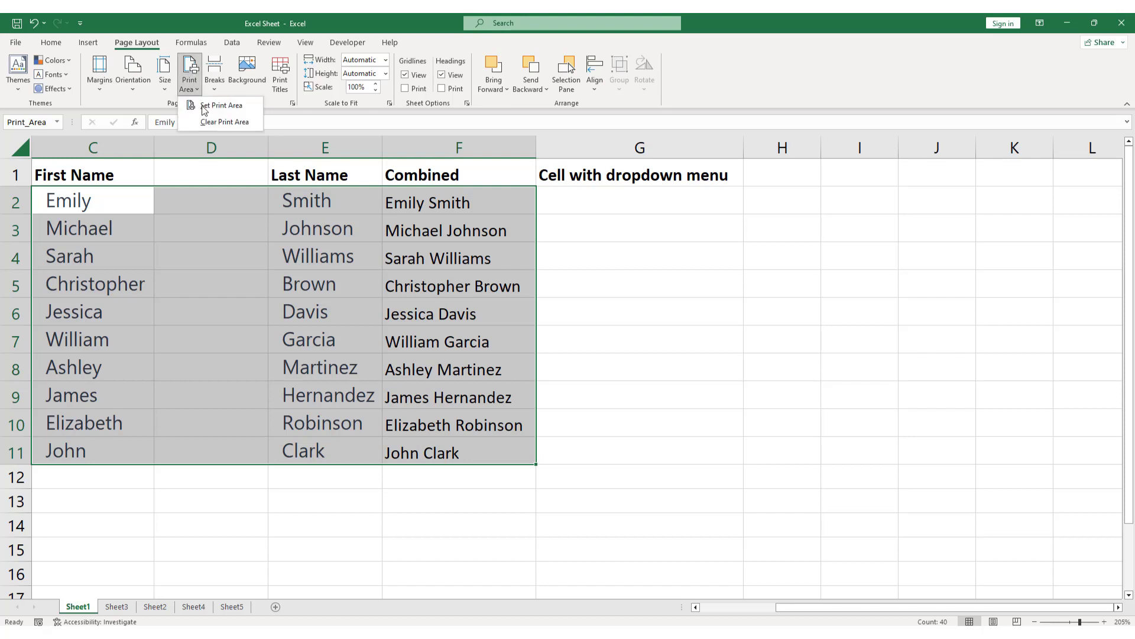
pyautogui.click(221, 105)
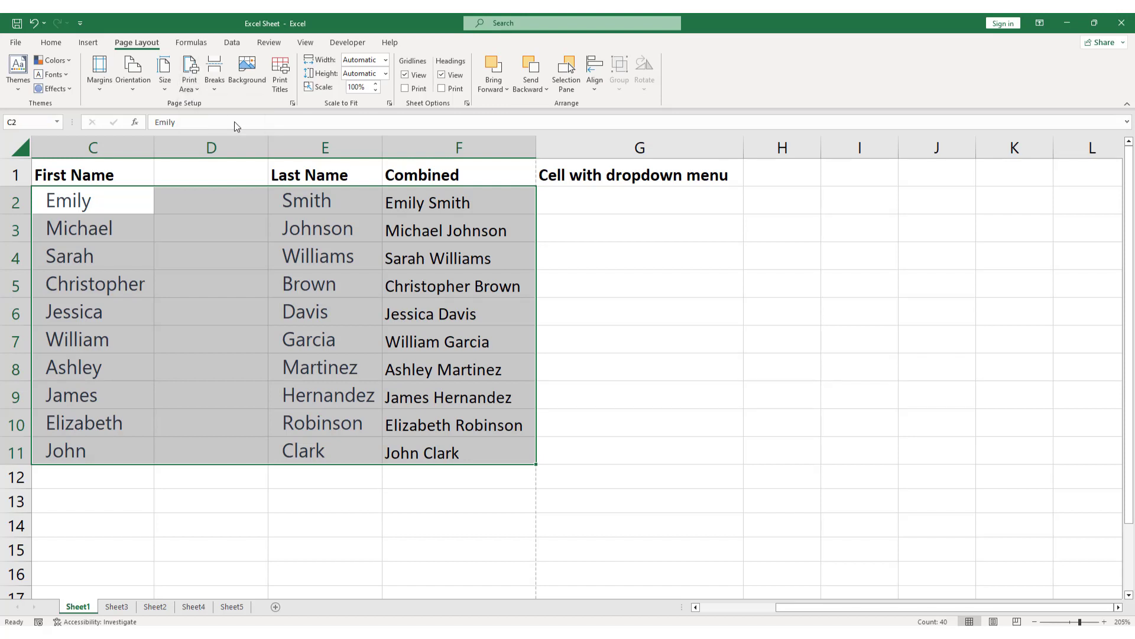
pyautogui.moveTo(234, 121)
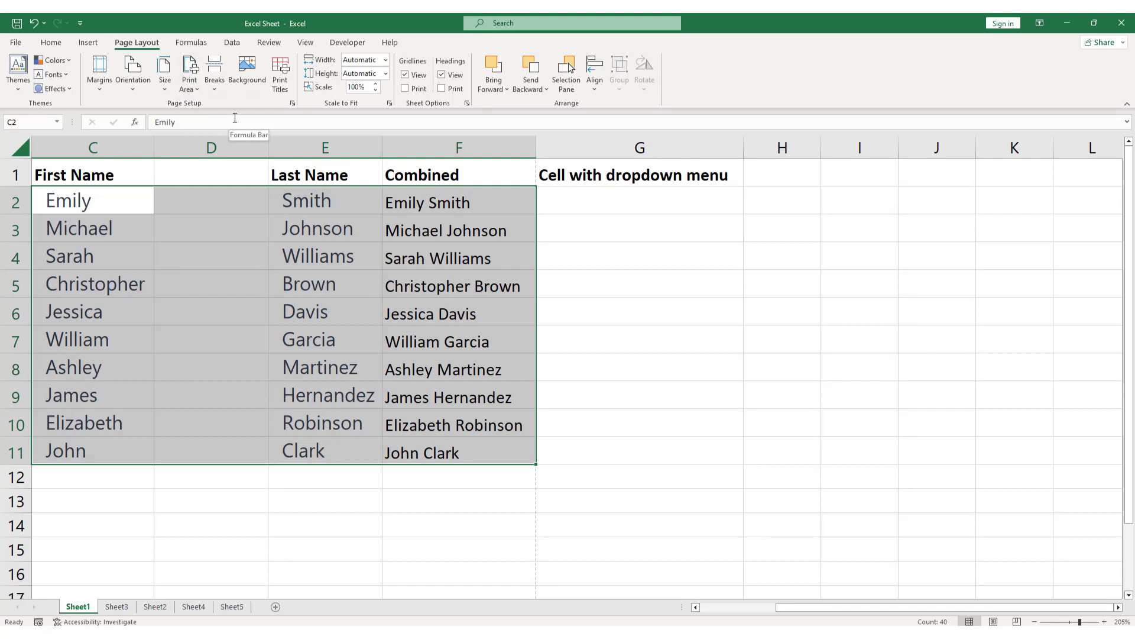